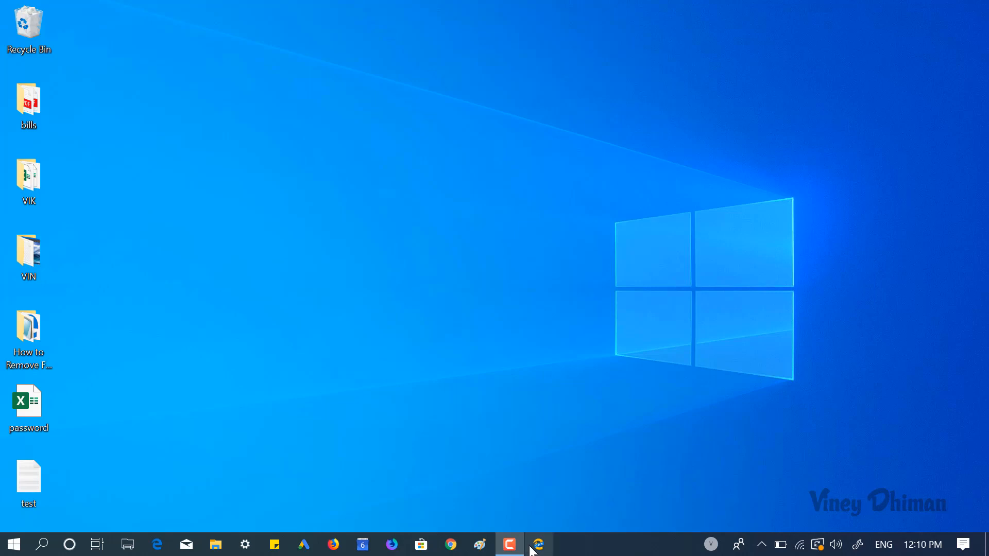
- Search Windows for 'edge' and show more options for the Microsoft Edge Canary best match
left_click(539, 544)
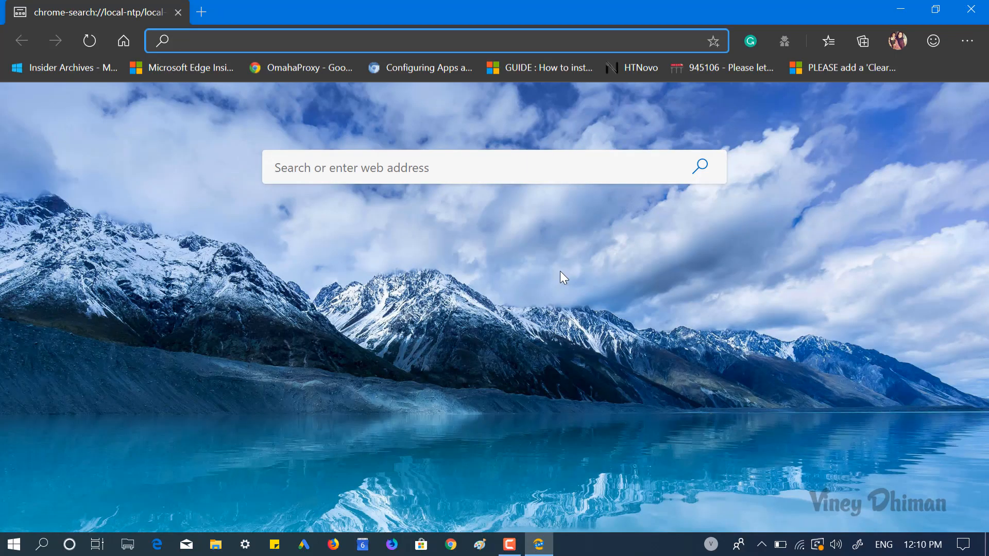
mouse_move(783, 178)
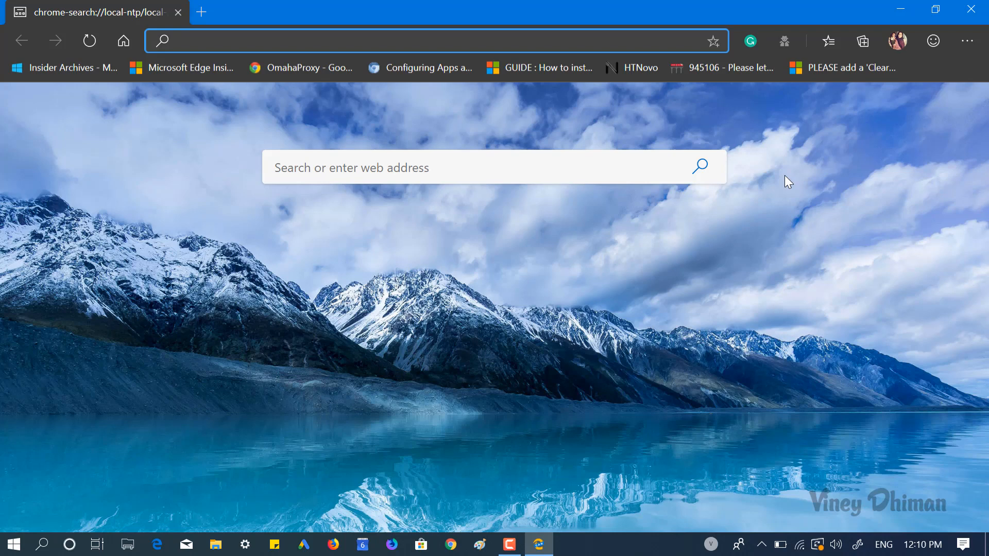
mouse_move(770, 51)
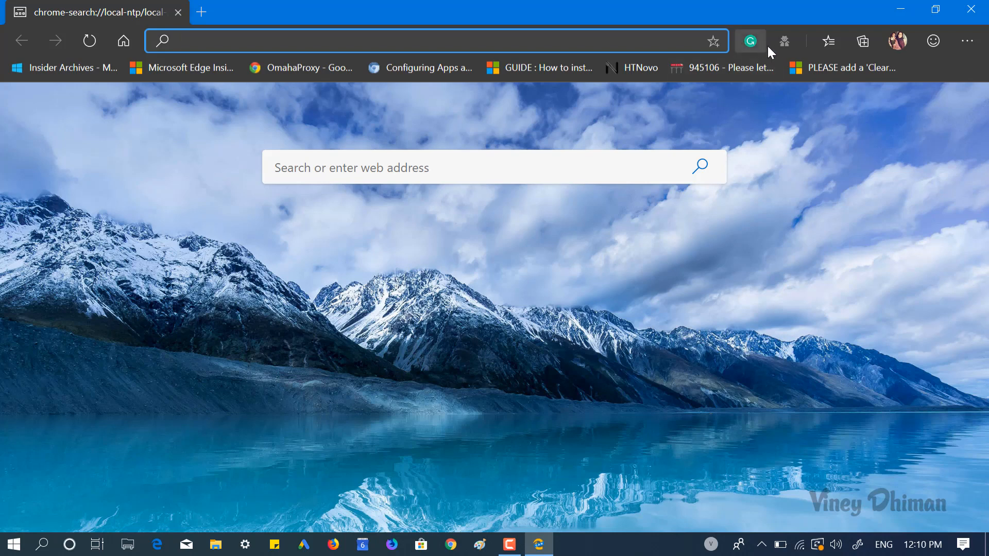
mouse_move(784, 40)
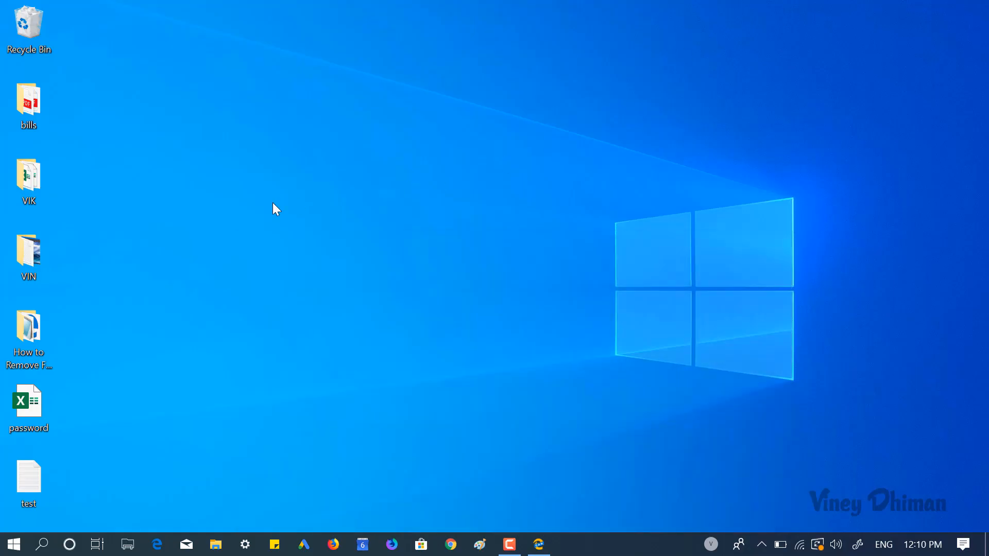
mouse_move(172, 430)
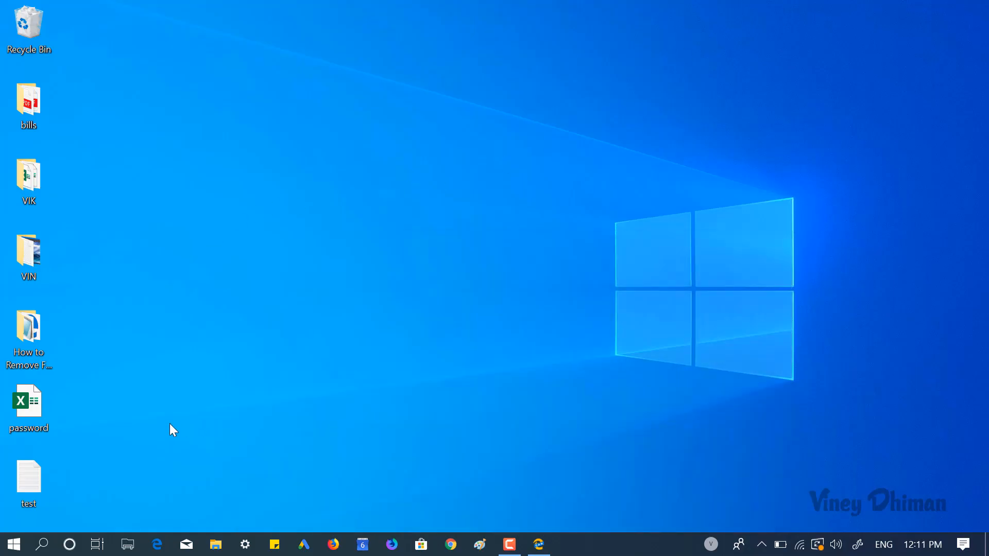
mouse_move(42, 545)
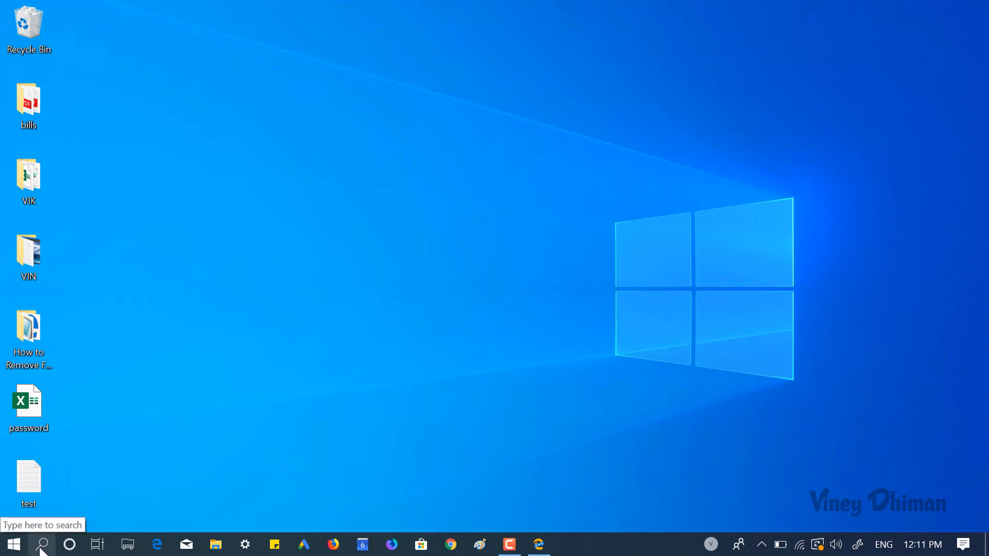
left_click(42, 544)
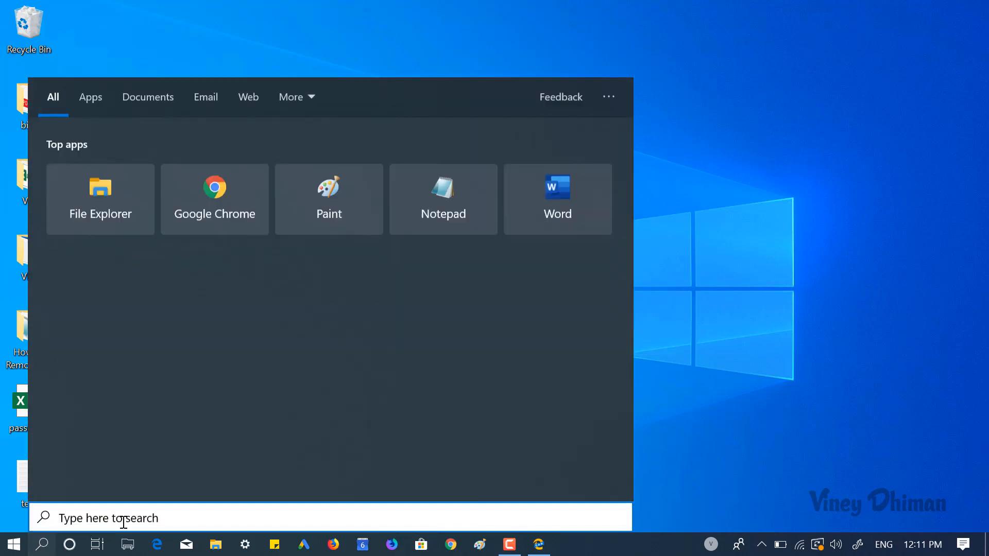
type("edge")
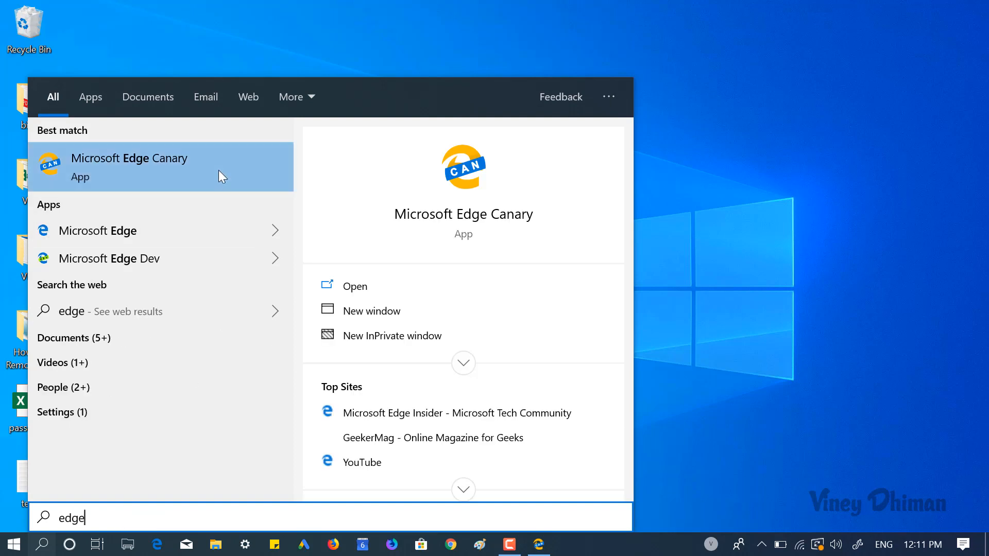
mouse_move(146, 174)
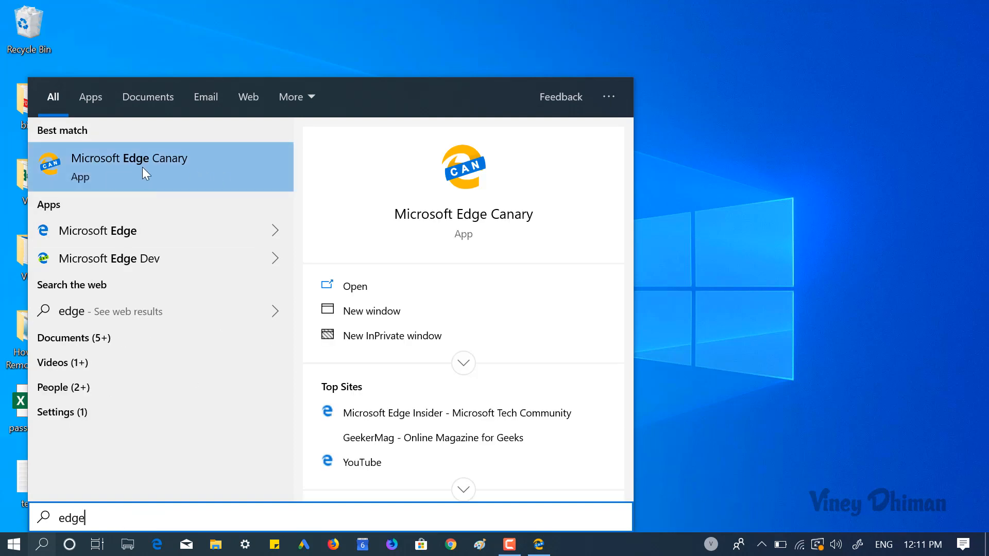
mouse_move(222, 171)
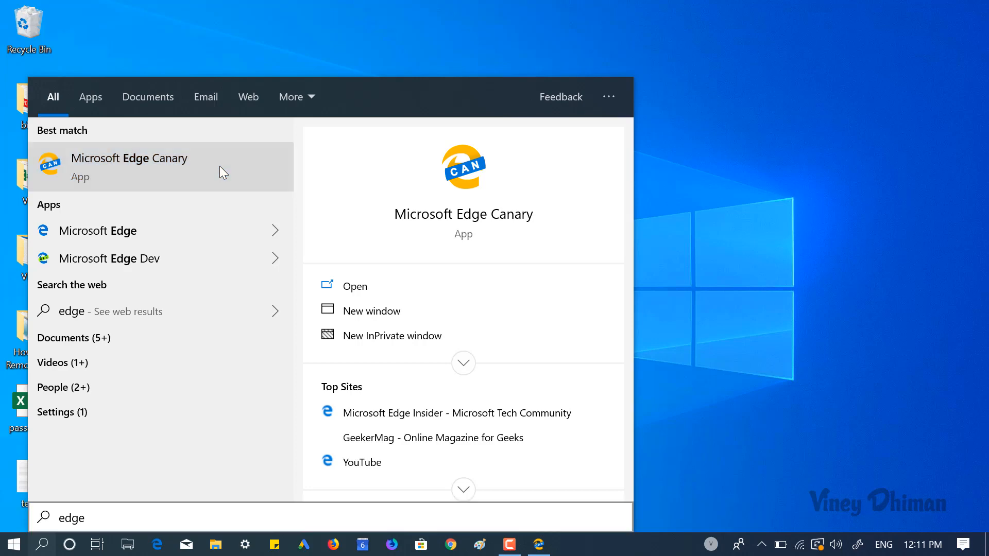
right_click(154, 166)
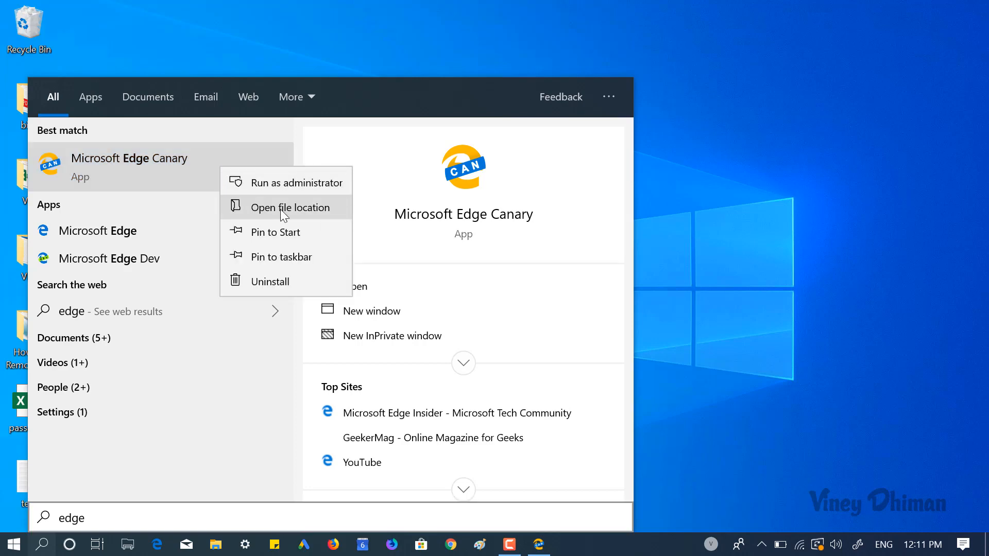
- Open the Edge Canary shortcut's file location and bring up the shortcut's context menu
left_click(290, 208)
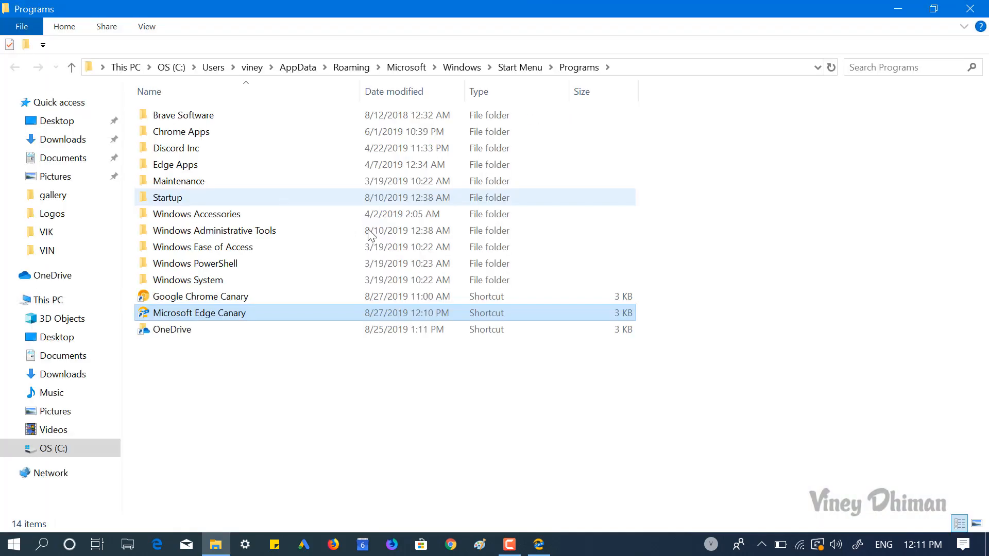
left_click(199, 313)
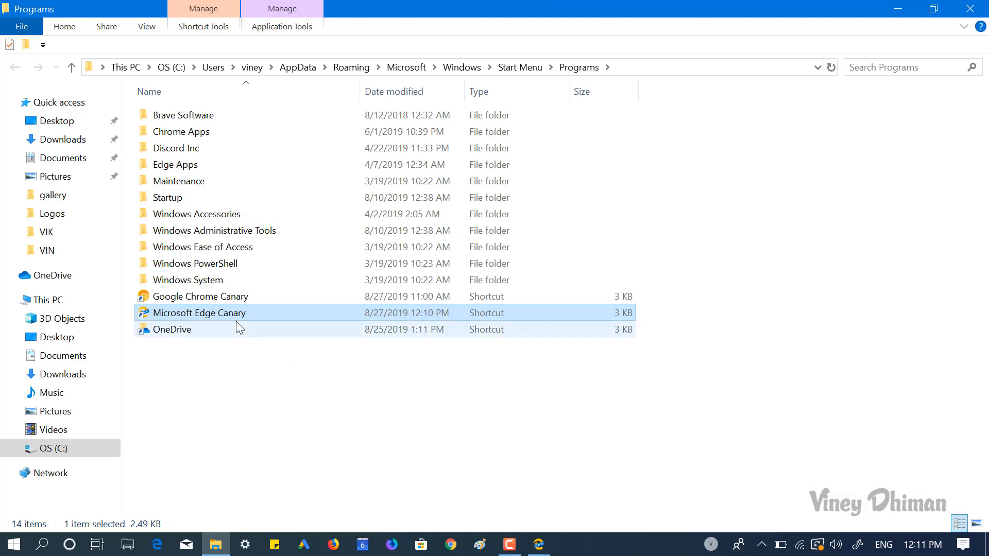
mouse_move(223, 319)
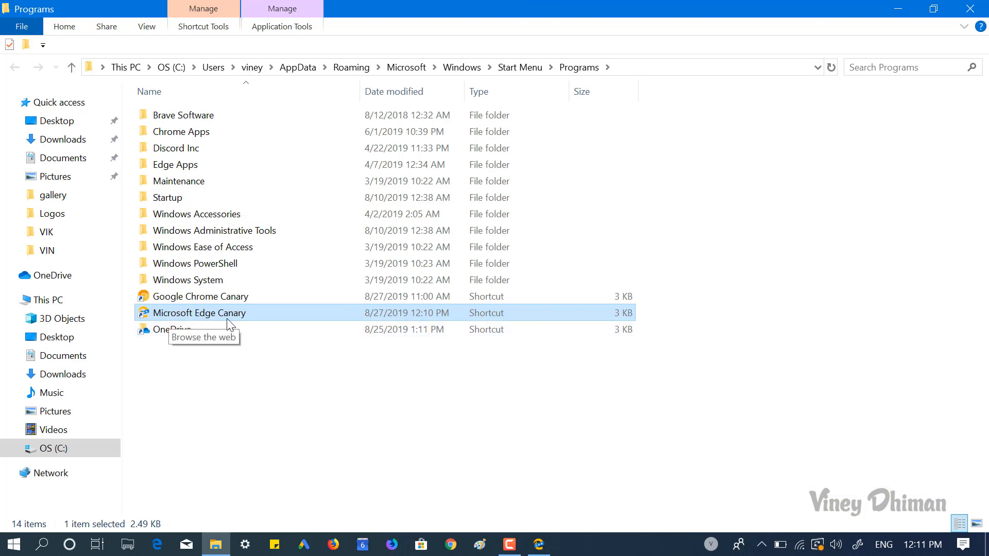
mouse_move(258, 324)
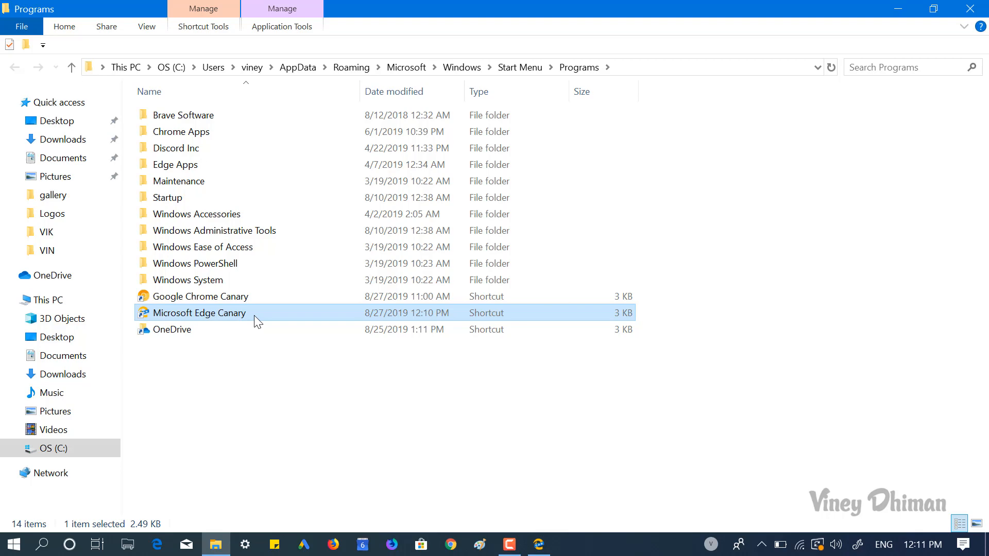
right_click(199, 313)
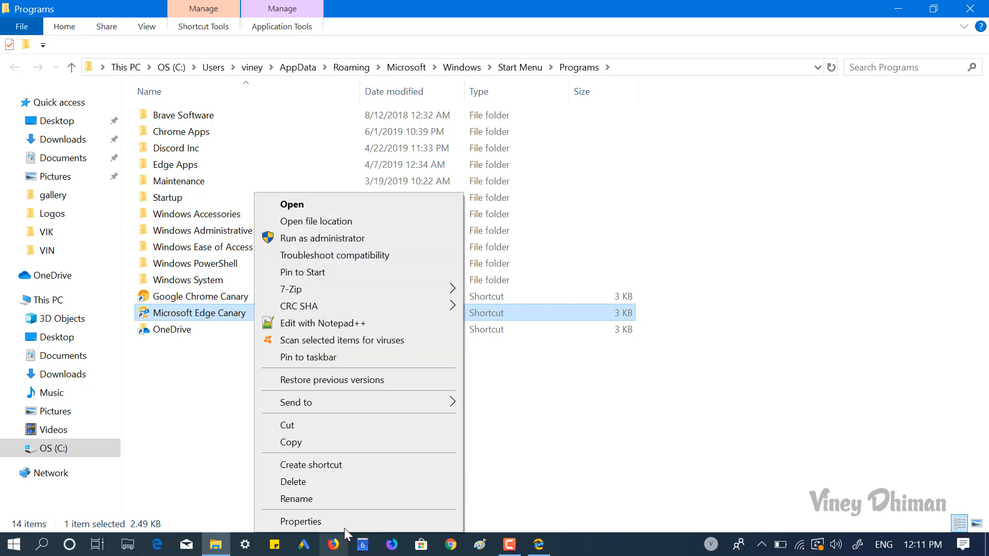
- Append --enable-features=ExtensionsToolbarMenu to the Edge Canary shortcut's Target in its Properties
left_click(300, 522)
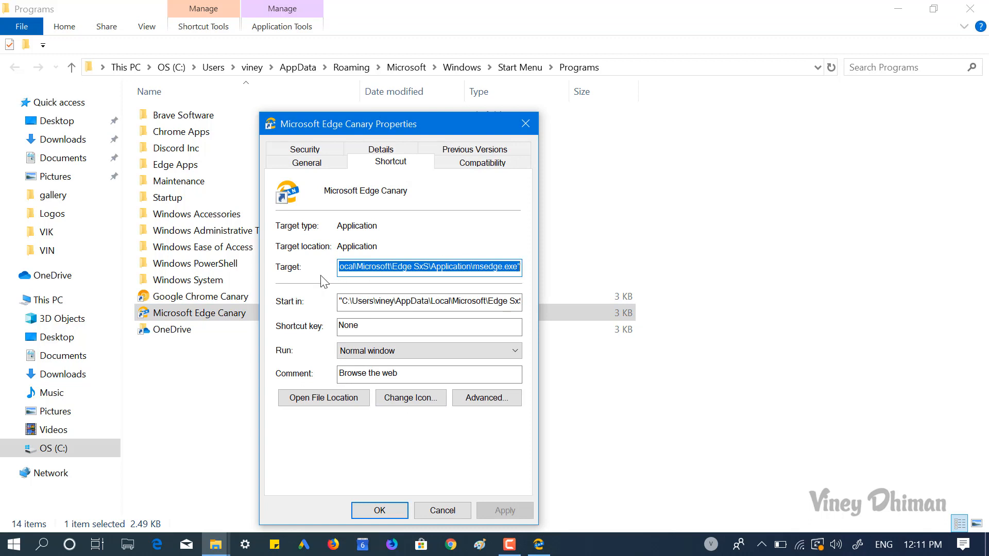
left_click(507, 267)
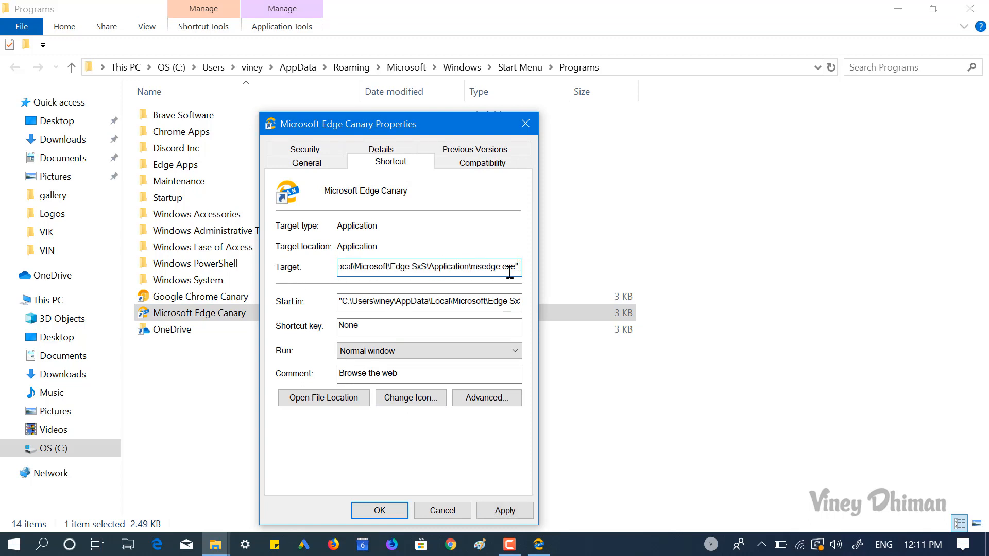
type("--enable-features=ExtensionsToolbarMenu")
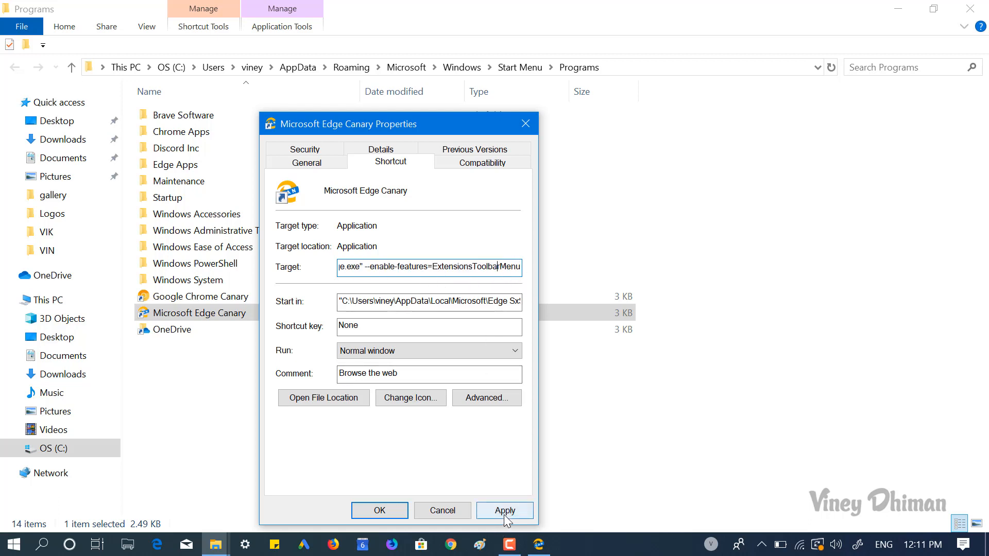
left_click(380, 511)
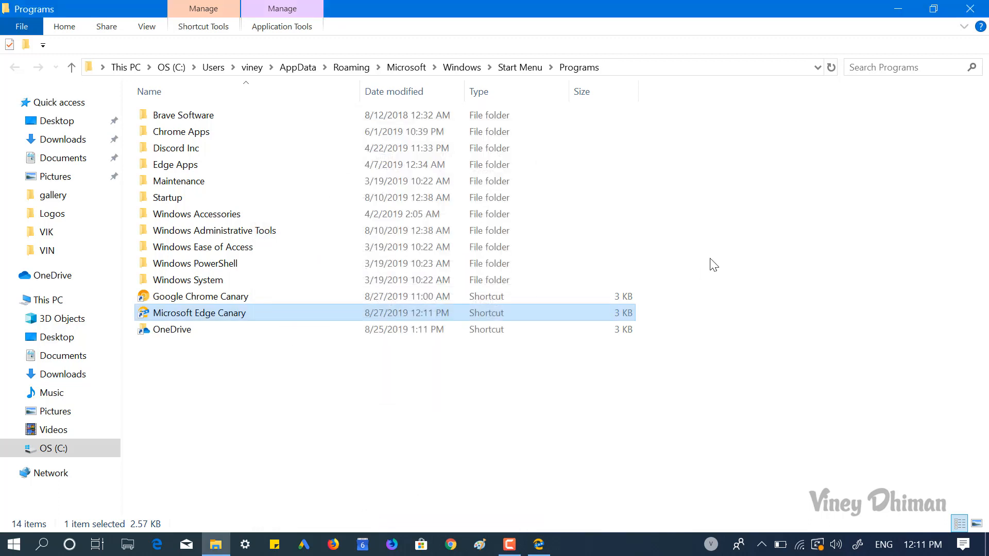
mouse_move(240, 322)
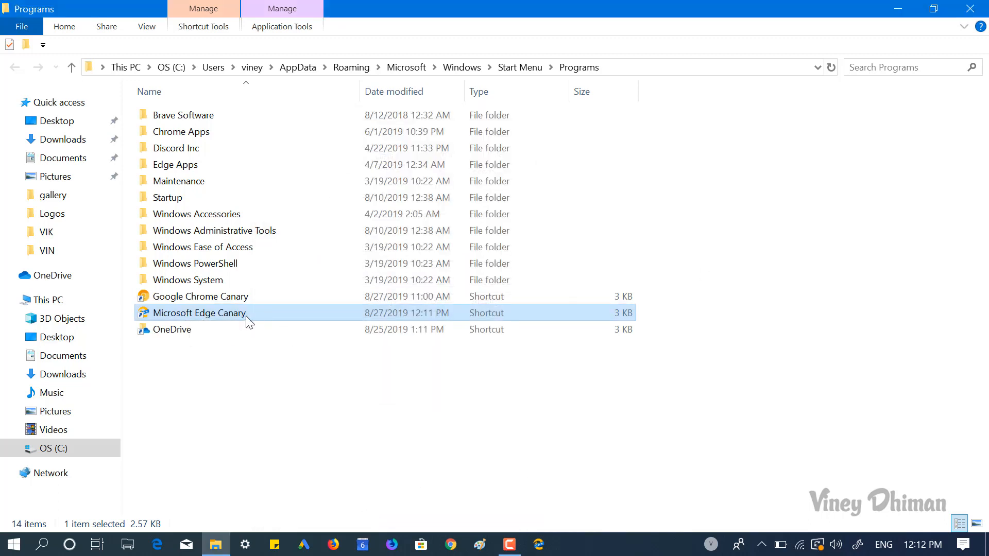
- Launch Edge Canary from the modified Start Menu Programs shortcut
double_click(199, 312)
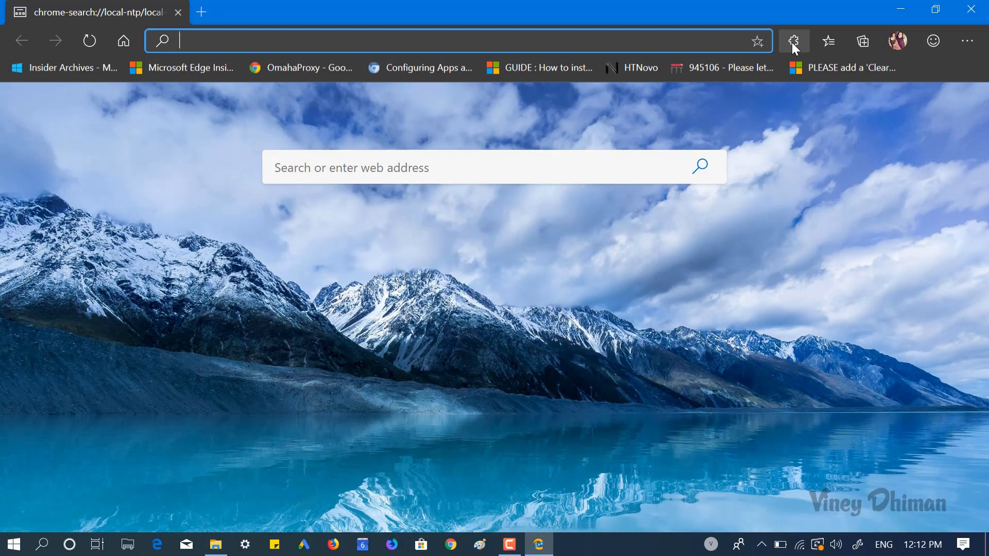
mouse_move(793, 45)
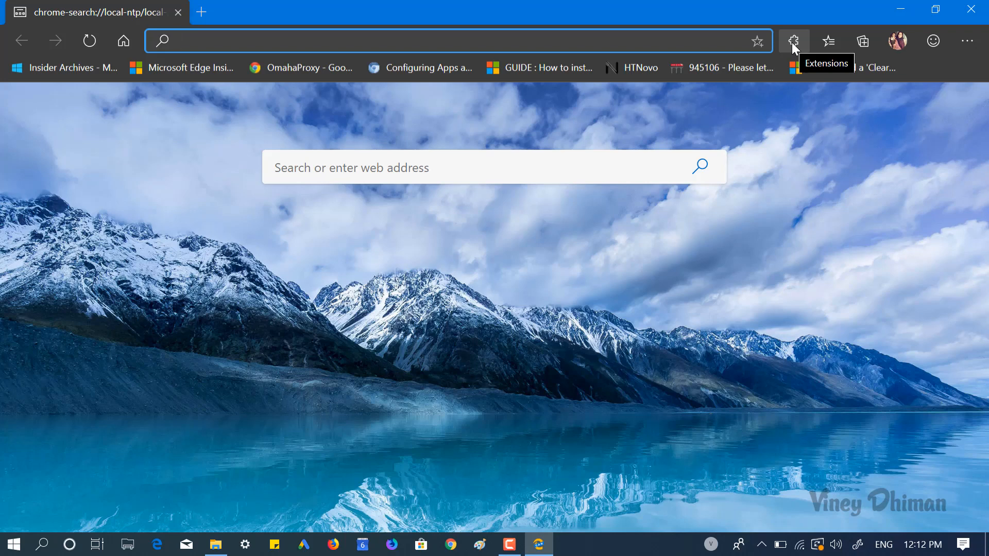
- Open the toolbar Extensions menu listing Grammarly and User-Agent Switcher and Manager
left_click(794, 41)
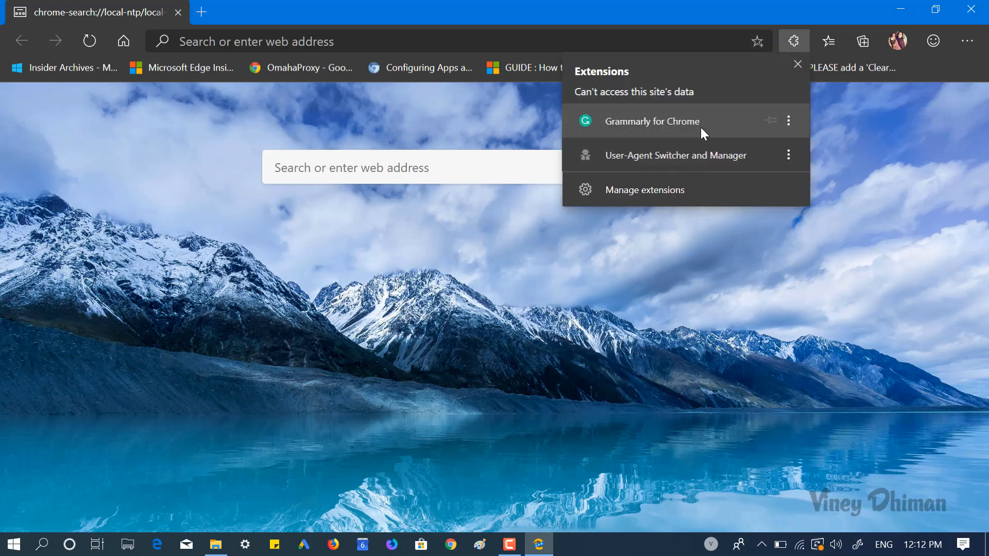
mouse_move(703, 146)
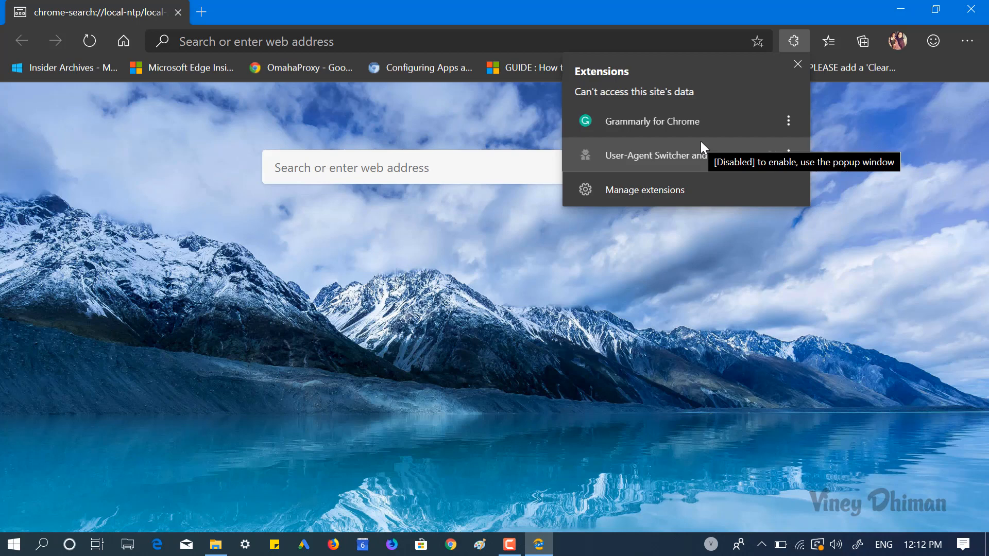
mouse_move(758, 155)
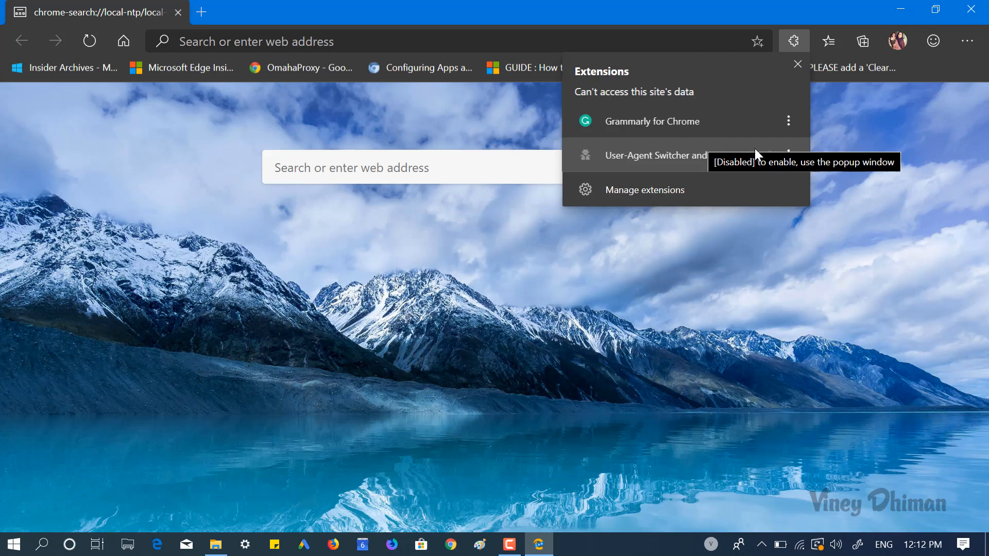
mouse_move(794, 132)
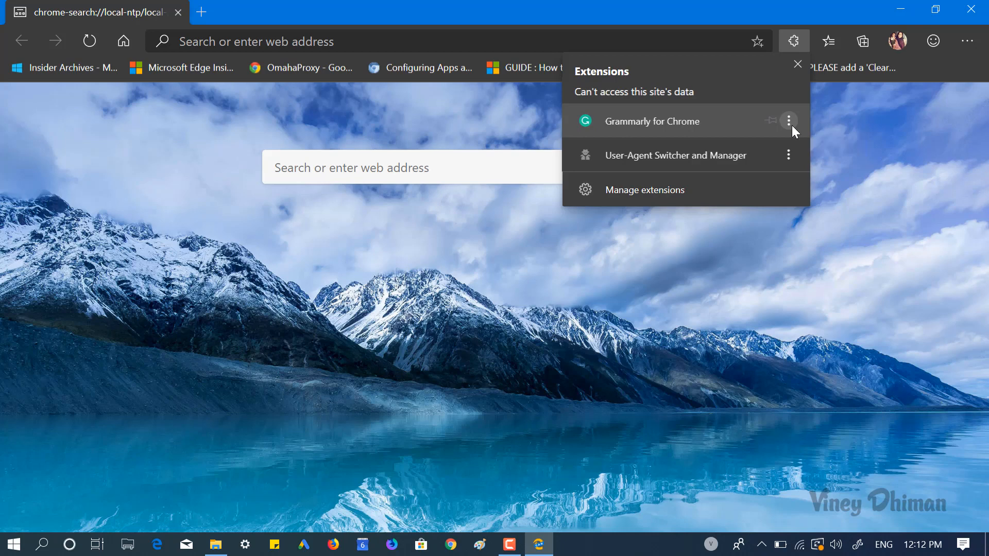
- Pin Grammarly for Chrome to the toolbar from its Extensions menu options
left_click(789, 121)
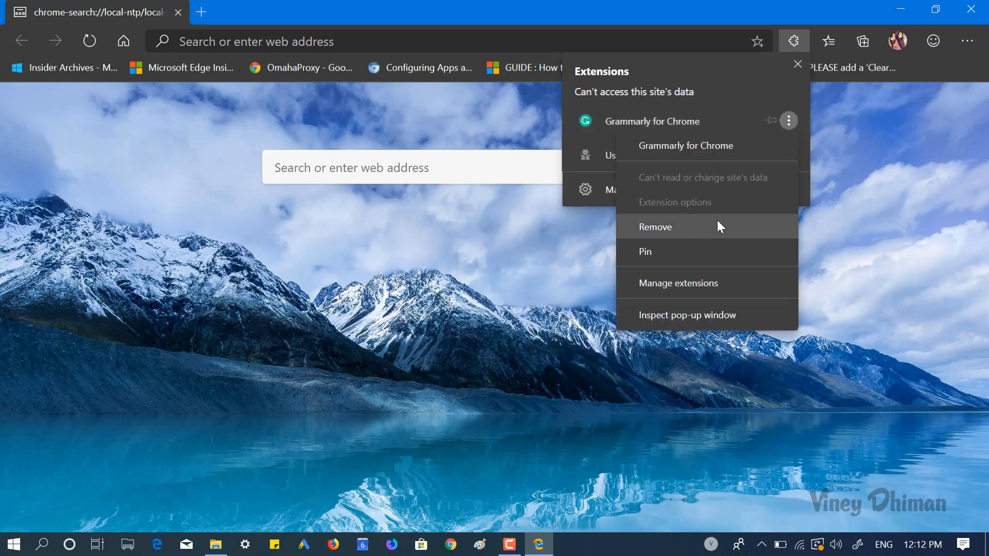
mouse_move(691, 258)
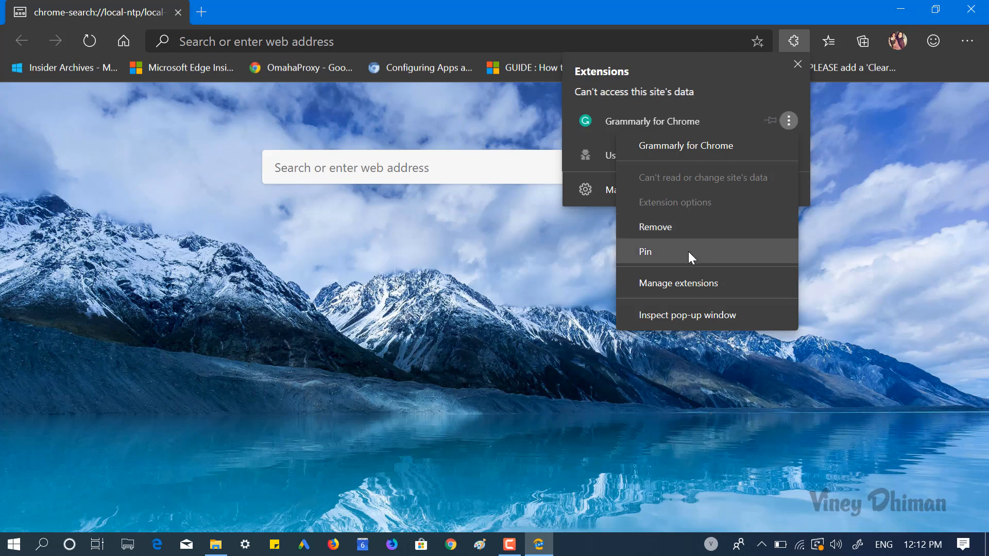
left_click(645, 251)
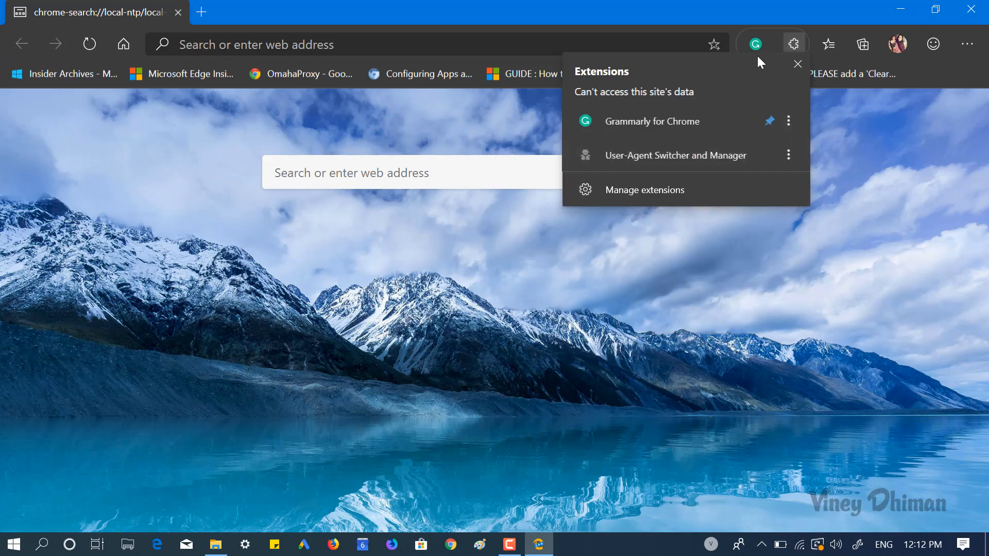
mouse_move(769, 62)
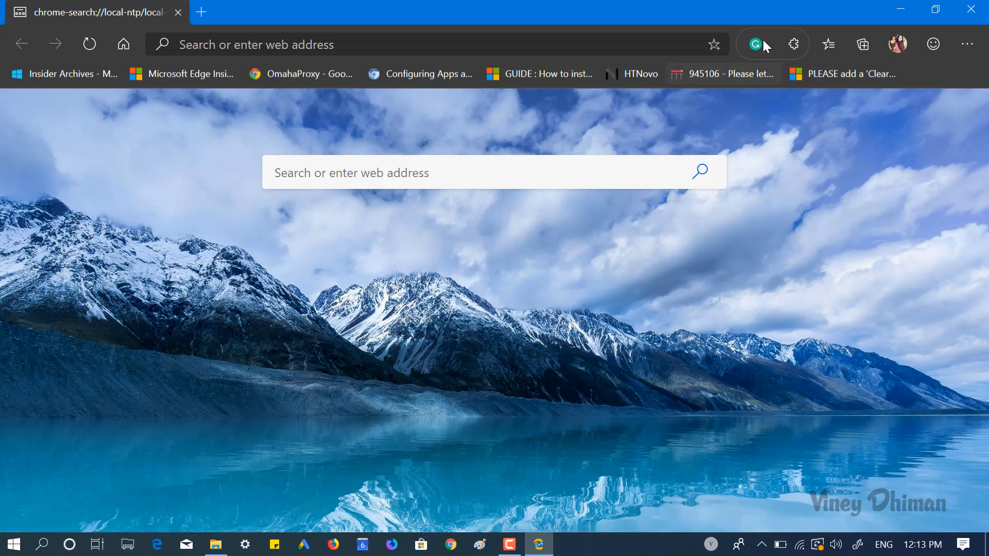
mouse_move(757, 43)
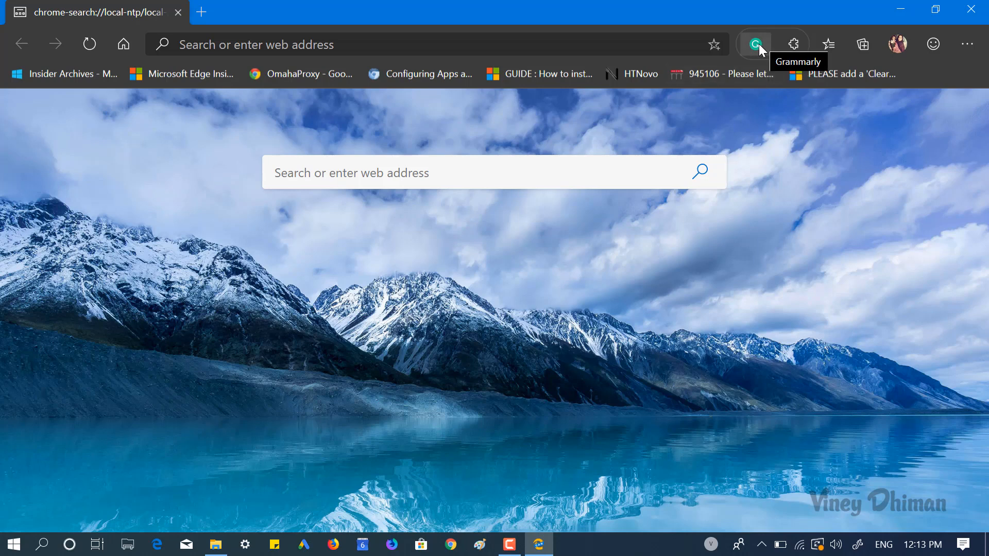
mouse_move(776, 48)
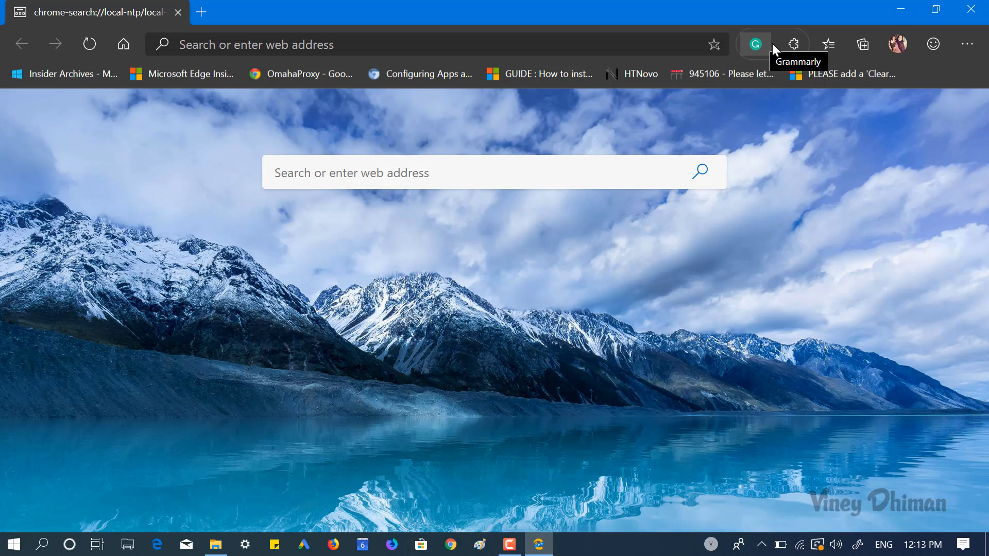
- Unpin Grammarly for Chrome using its toolbar icon's right-click menu
left_click(794, 43)
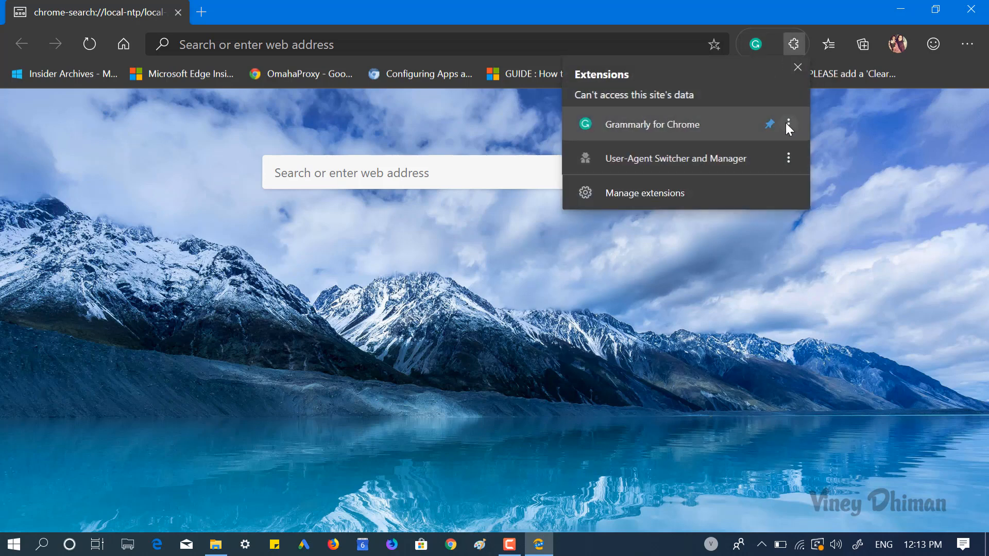
left_click(789, 124)
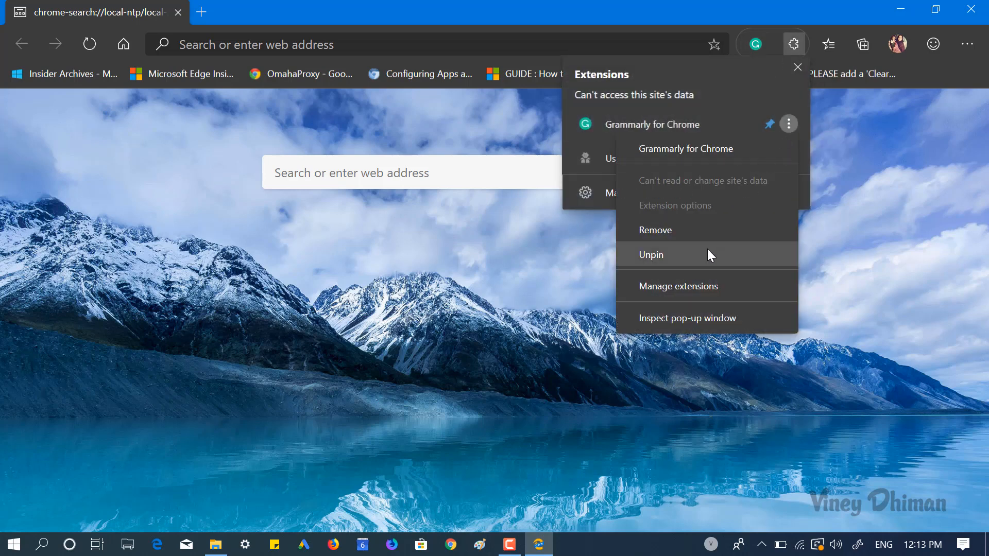
left_click(652, 255)
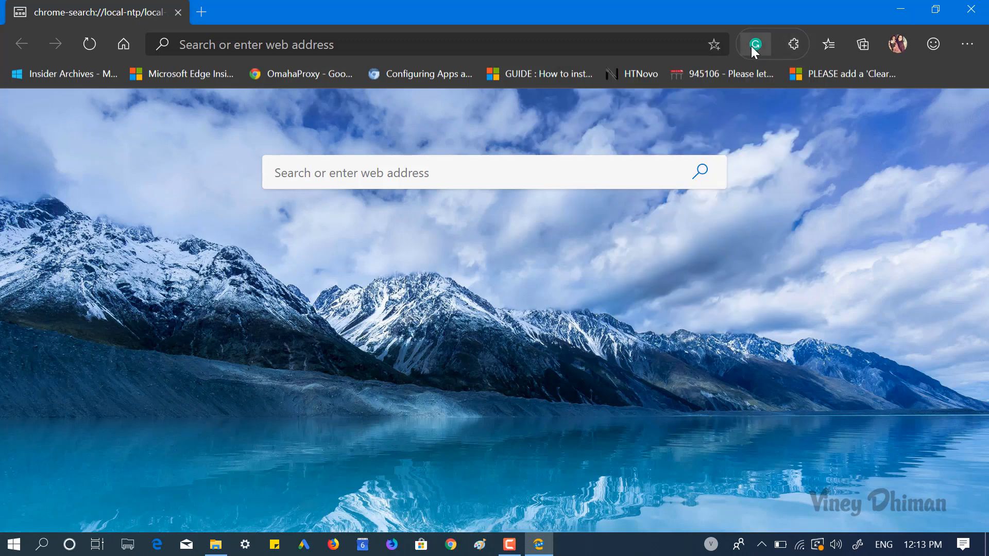
right_click(756, 43)
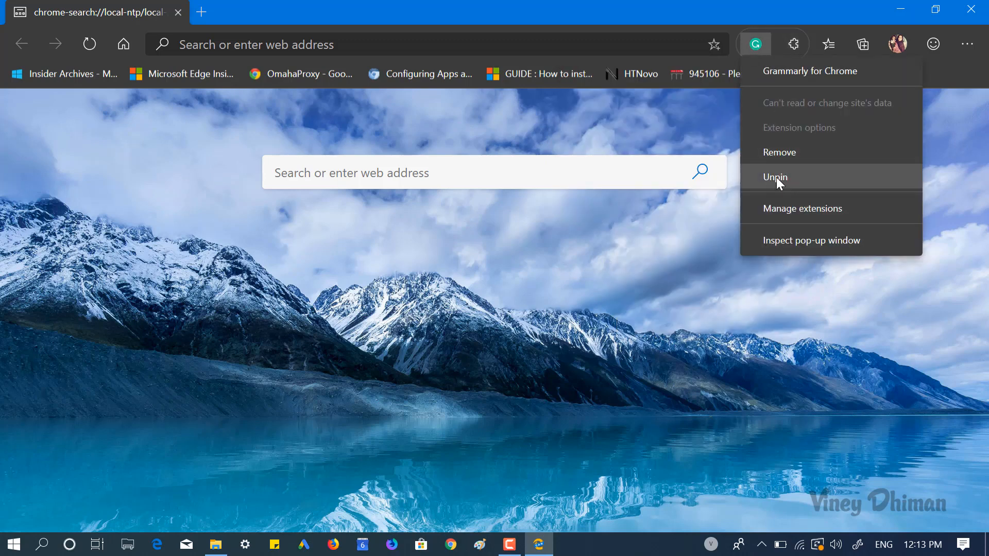
left_click(776, 177)
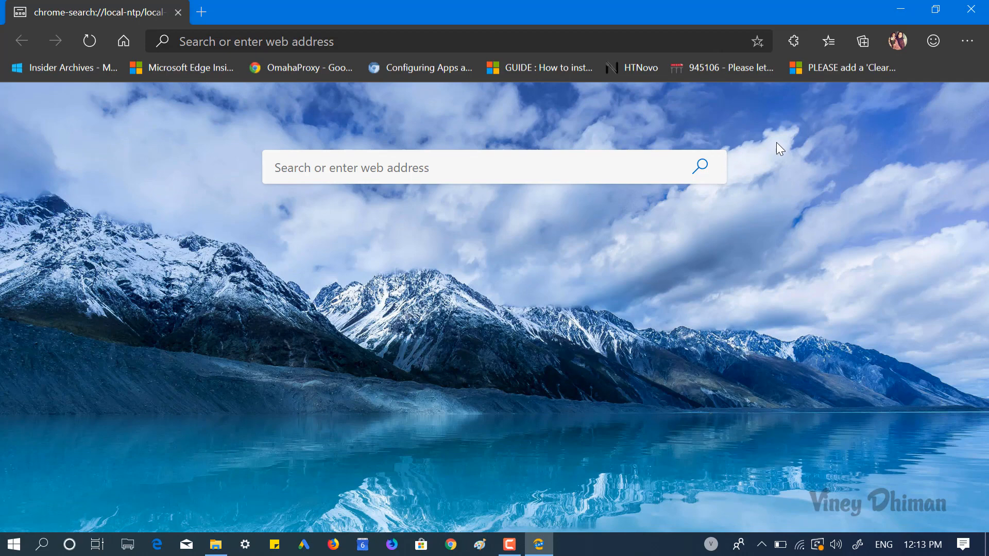